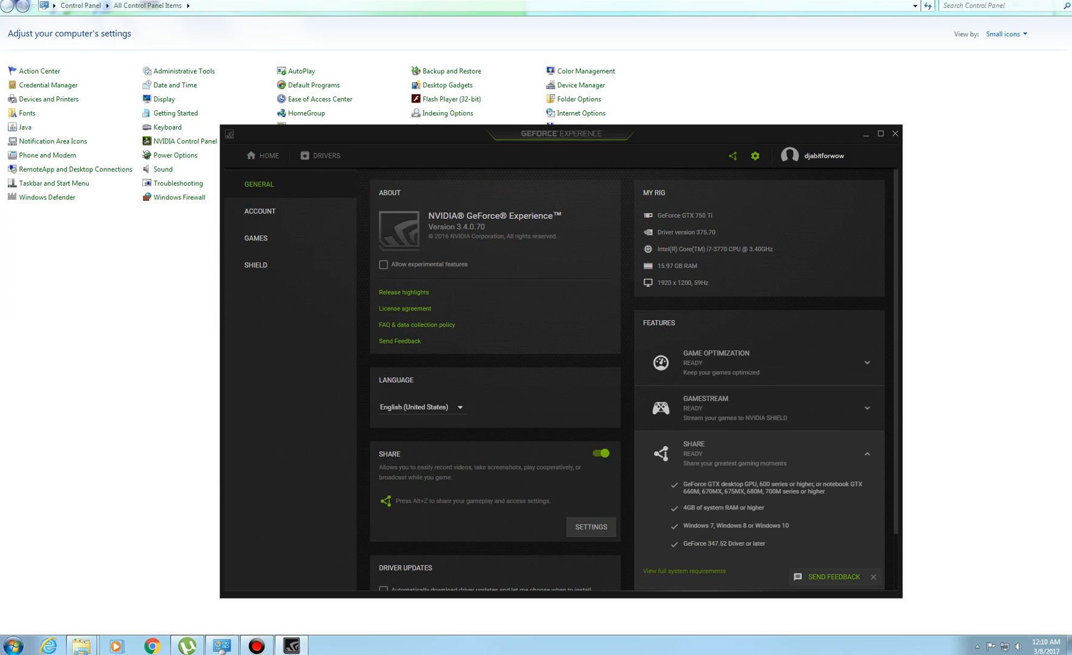
Search the Start menu for 'nv' and dismiss it, leaving GeForce Experience closed.
click(11, 644)
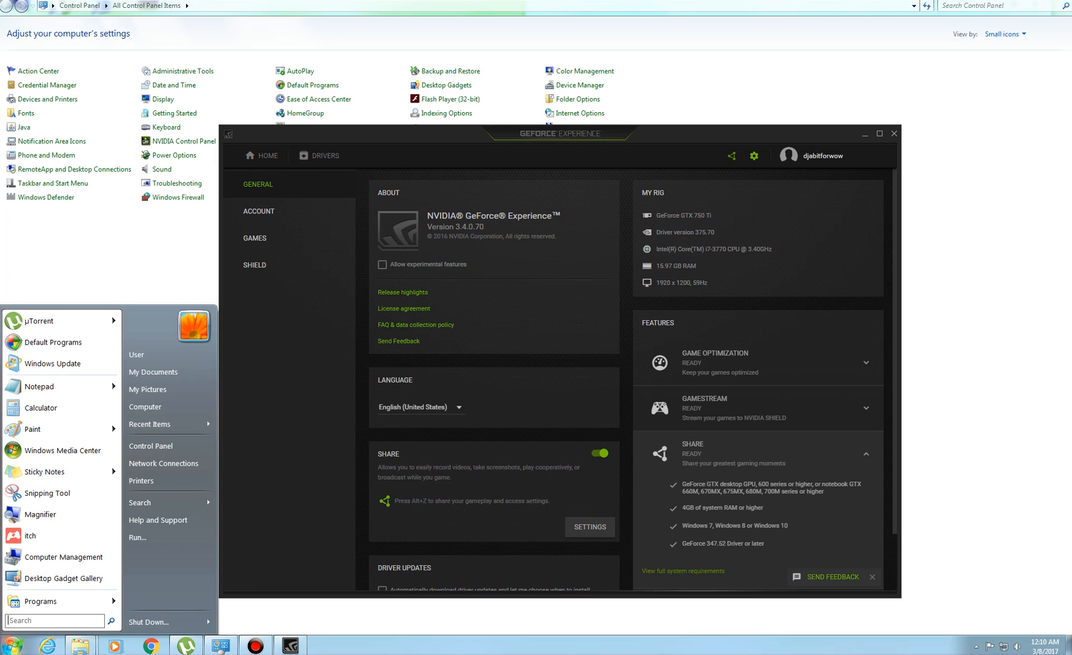
click(38, 601)
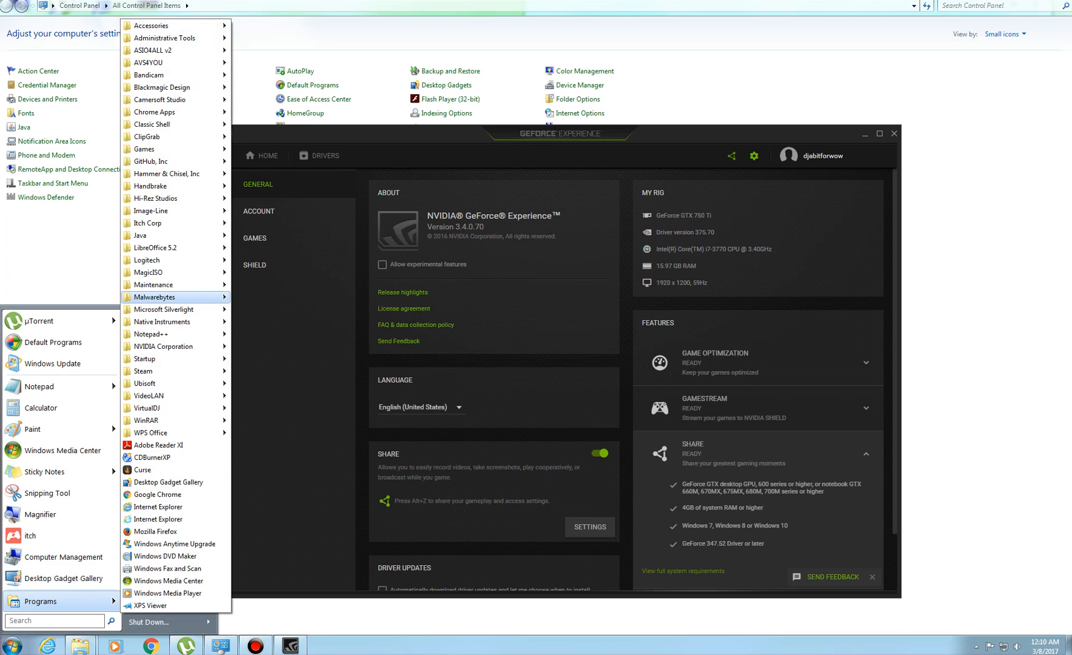
mouse_move(162, 346)
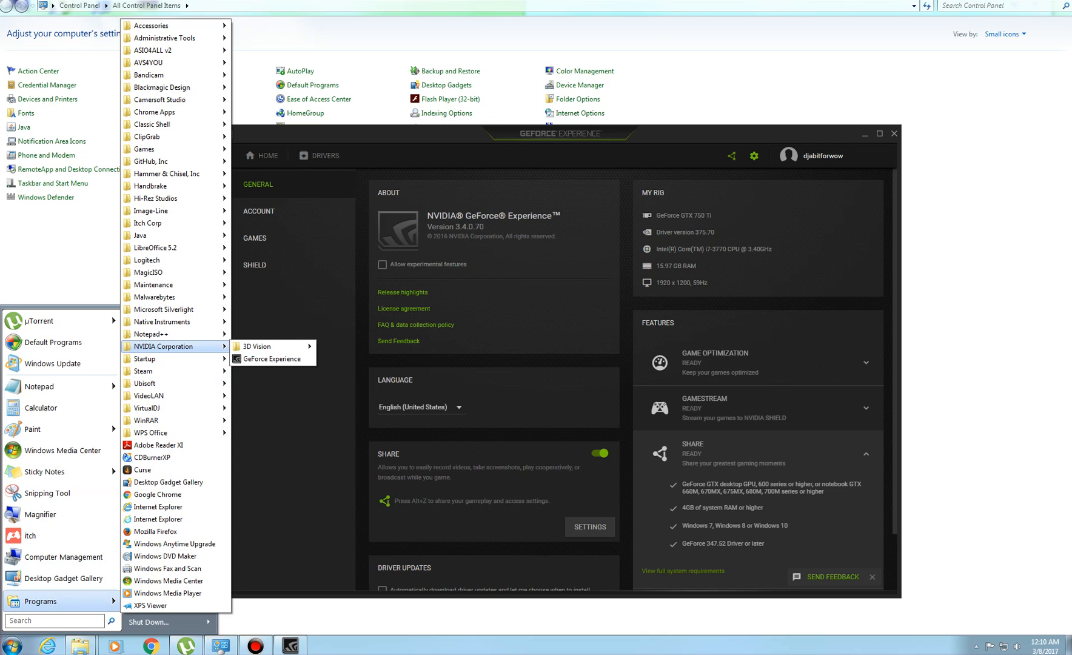
mouse_move(273, 359)
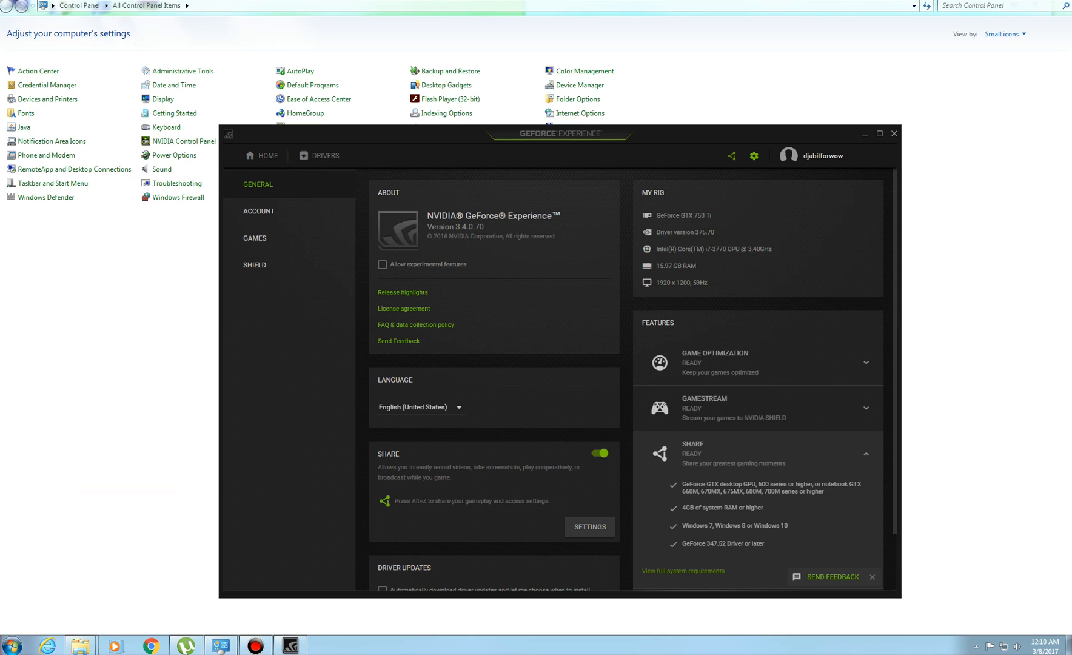
click(11, 644)
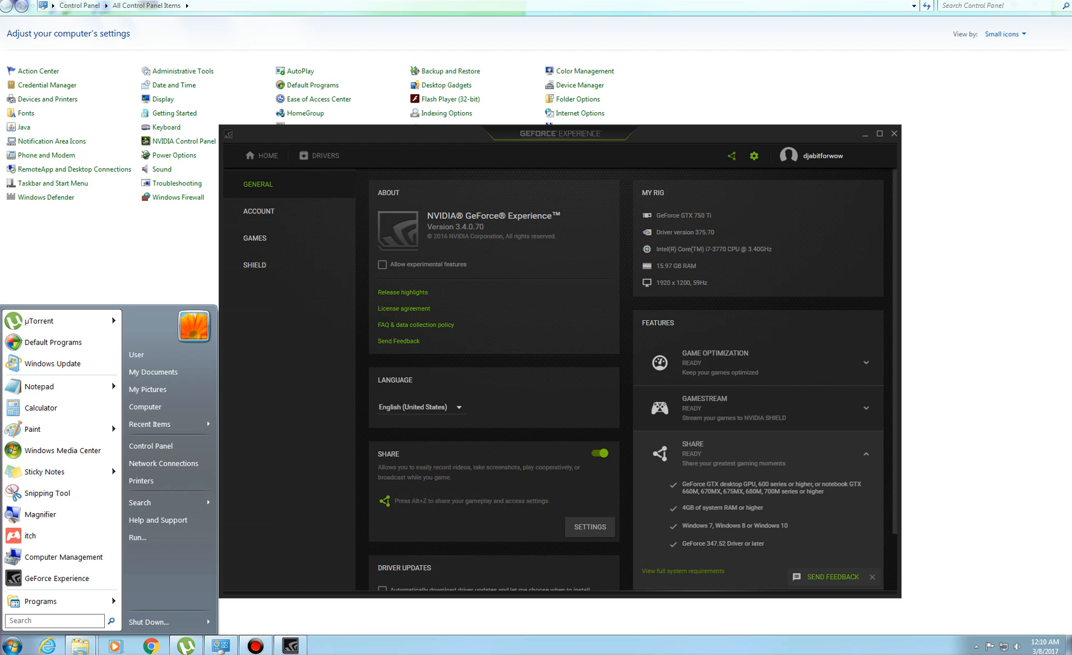
text(nvida e)
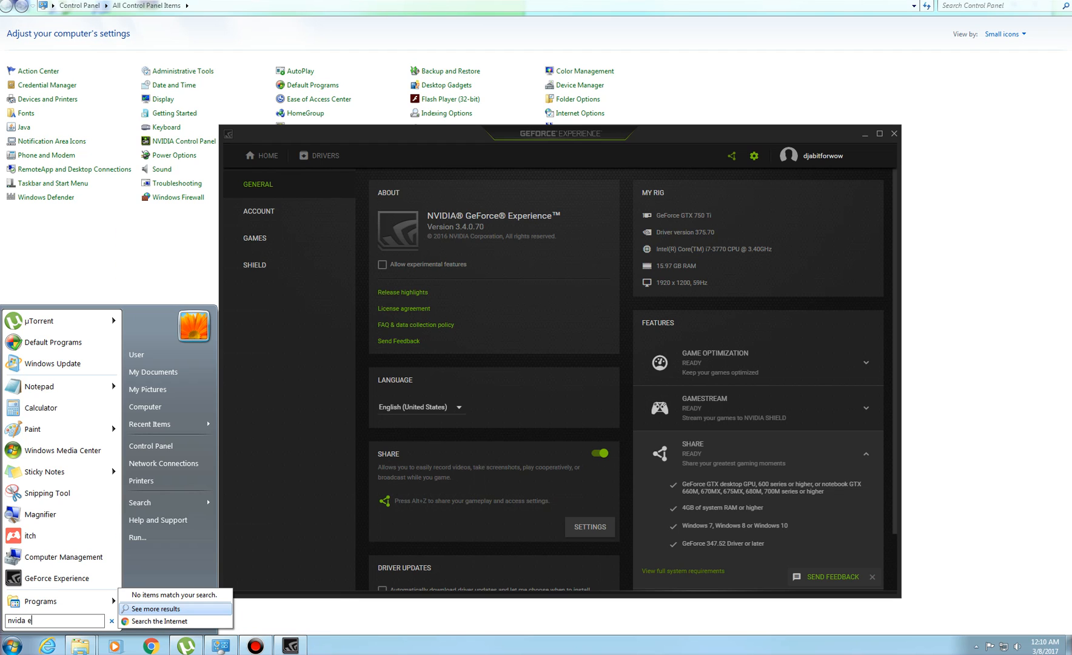
click(112, 621)
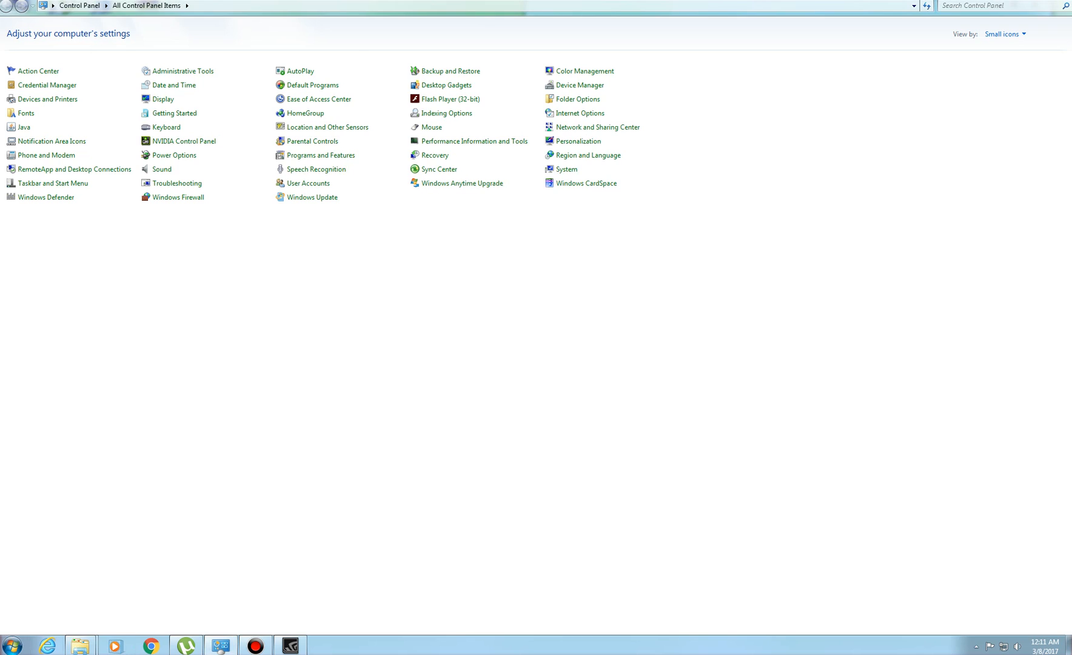
Relaunch GeForce Experience from its pinned Start menu entry.
click(11, 645)
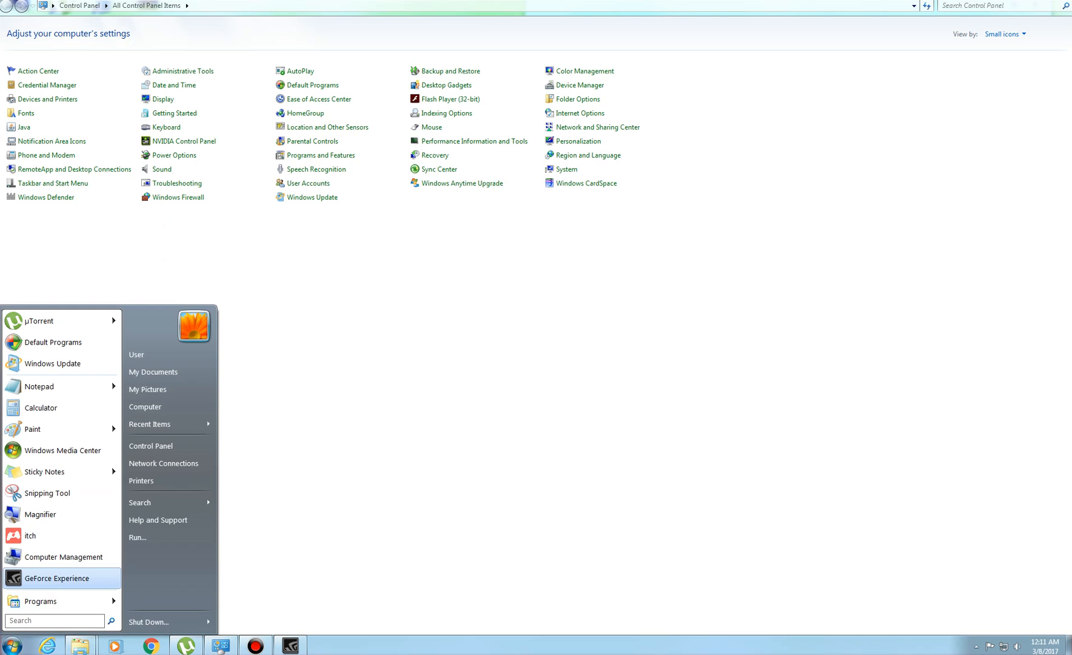
mouse_move(60, 578)
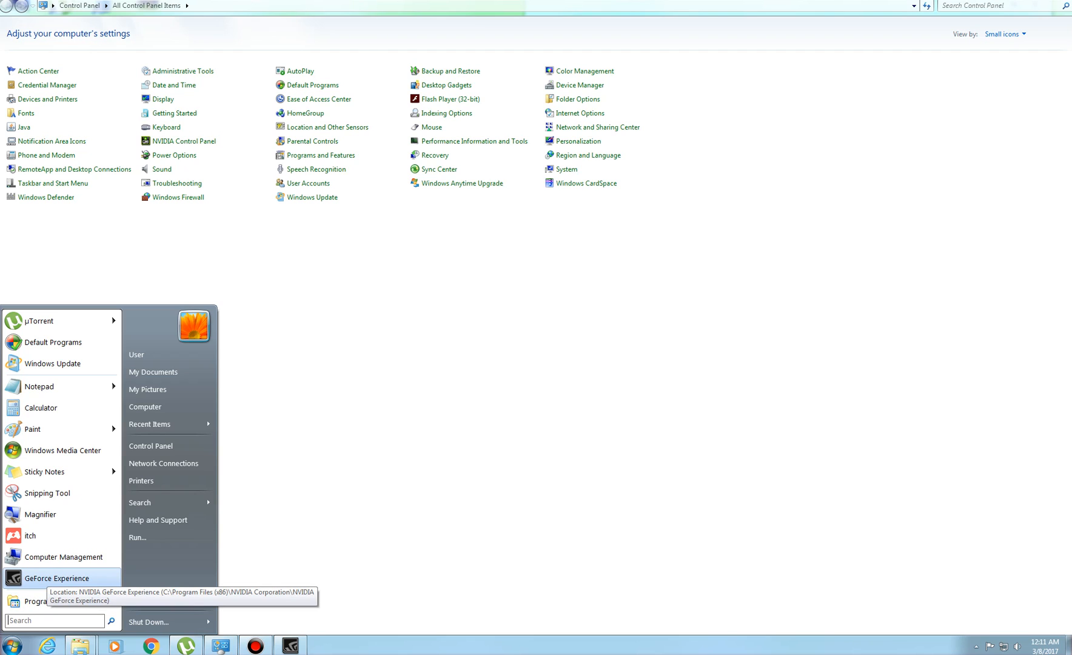
click(56, 577)
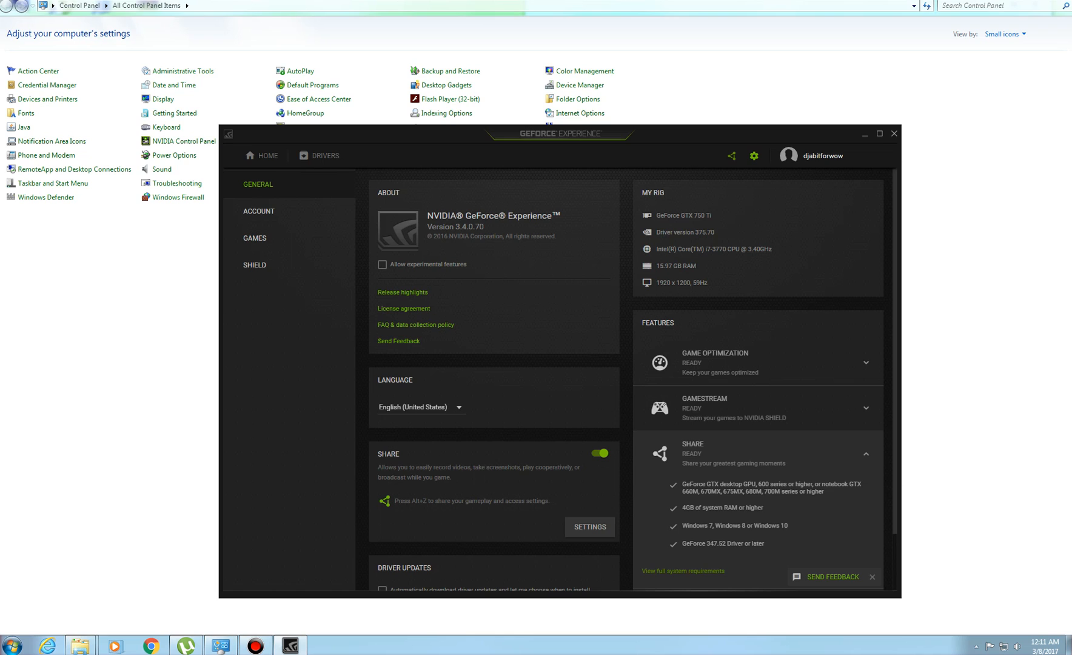
Turn the SHARE toggle off in GeForce Experience's General settings.
click(599, 453)
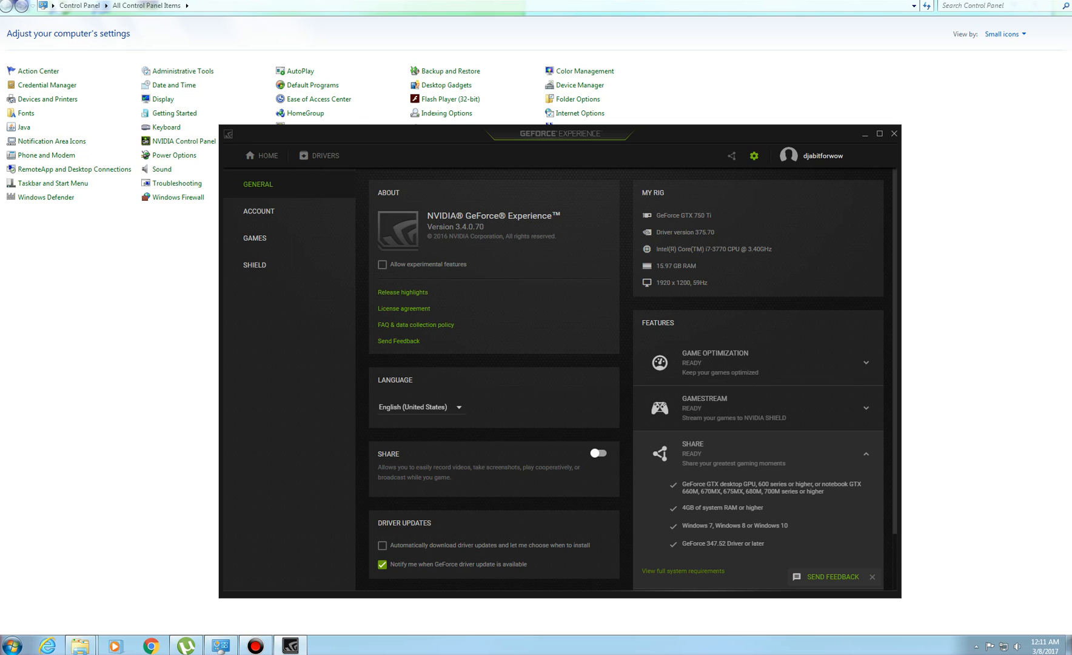
click(894, 133)
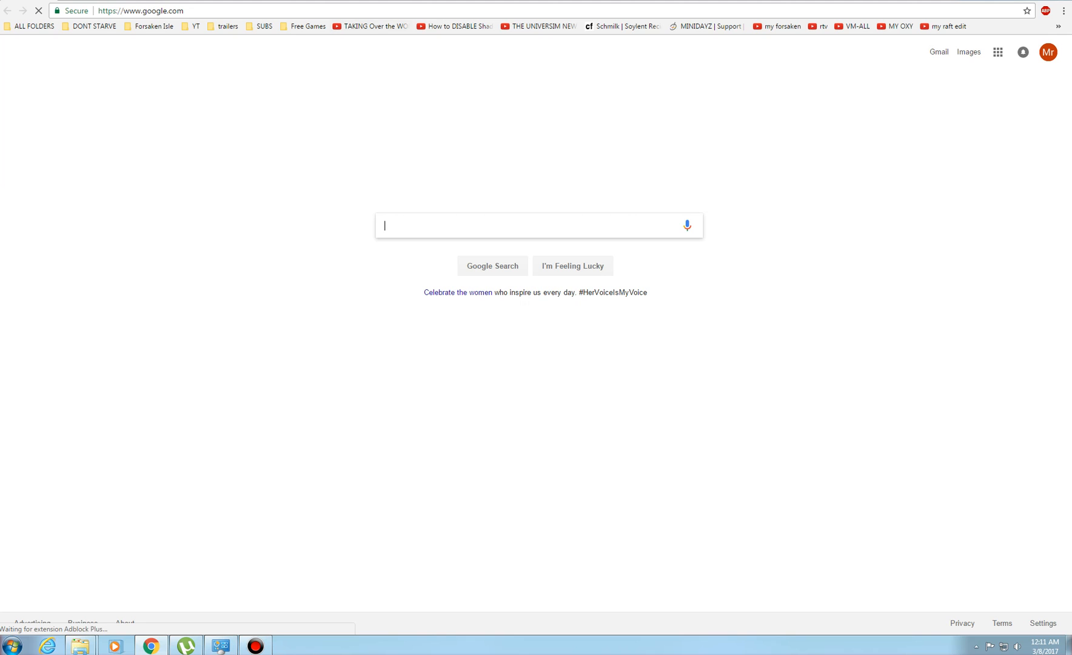
Search Google for 'nvidia random buttons bottom right'.
text(nvidia)
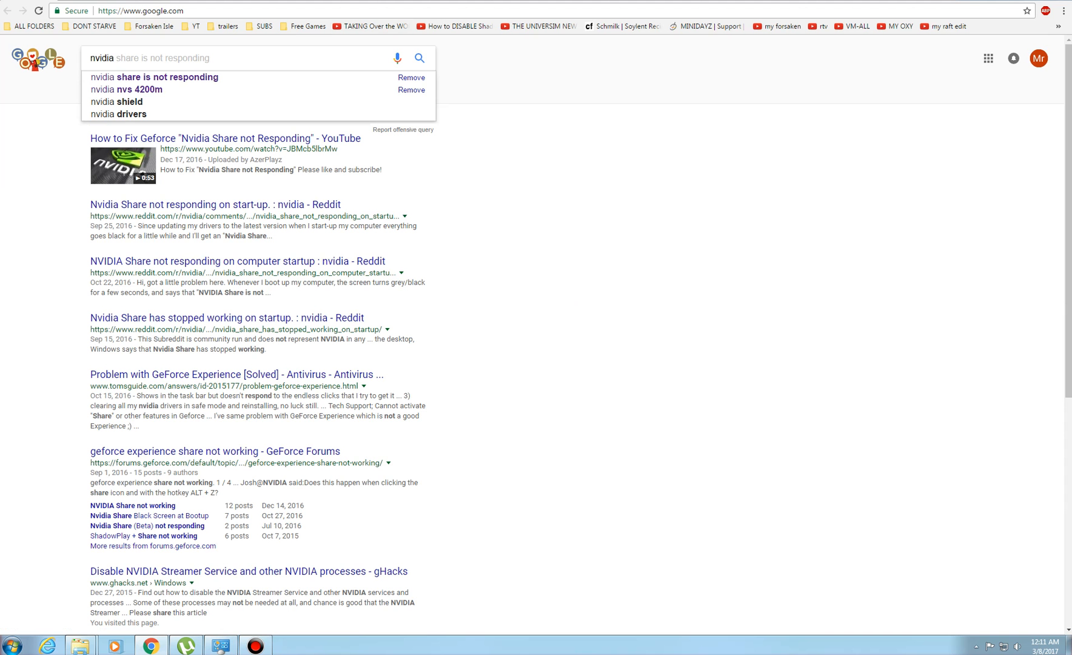
text(nvidia random buttons bottom right)
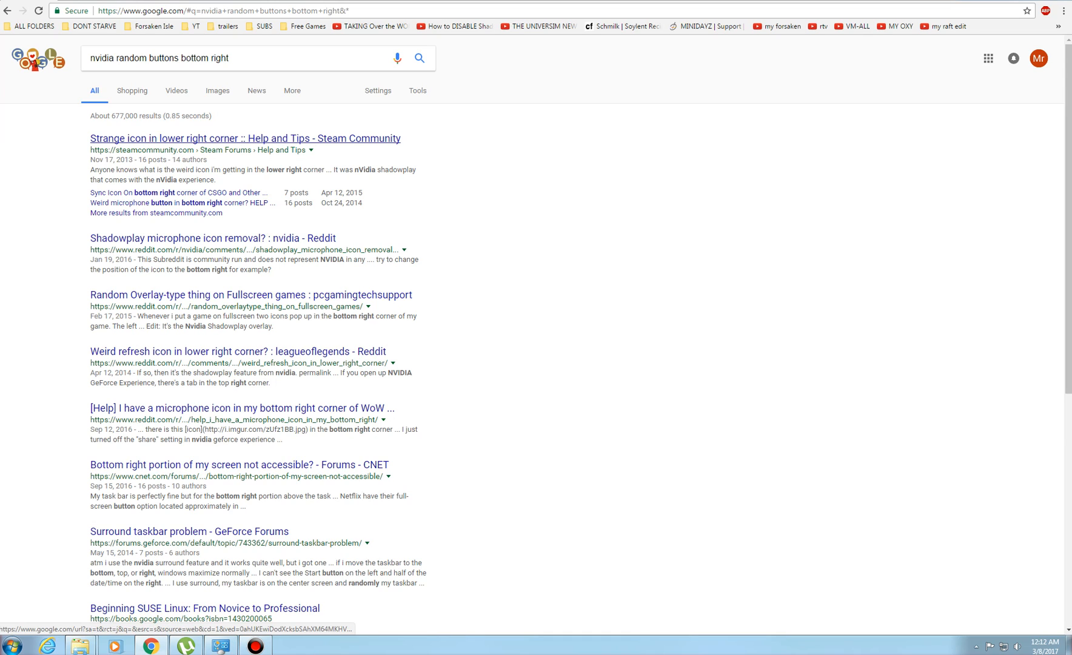
Open the 'Strange icon in lower right corner' Steam thread and continue to its imgur image link.
click(244, 138)
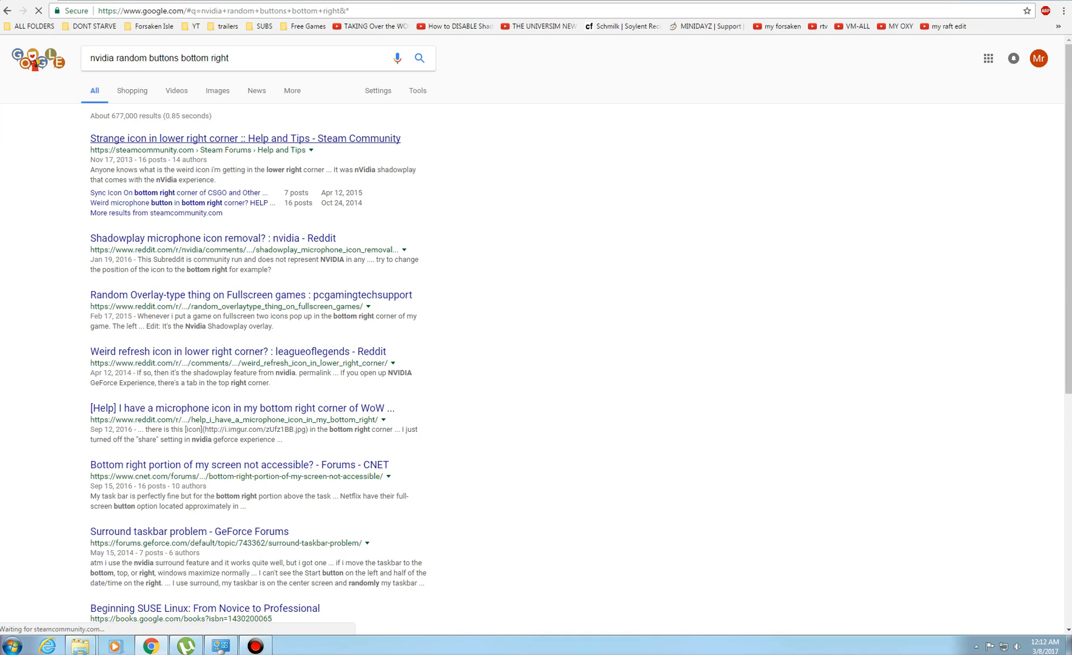
click(245, 139)
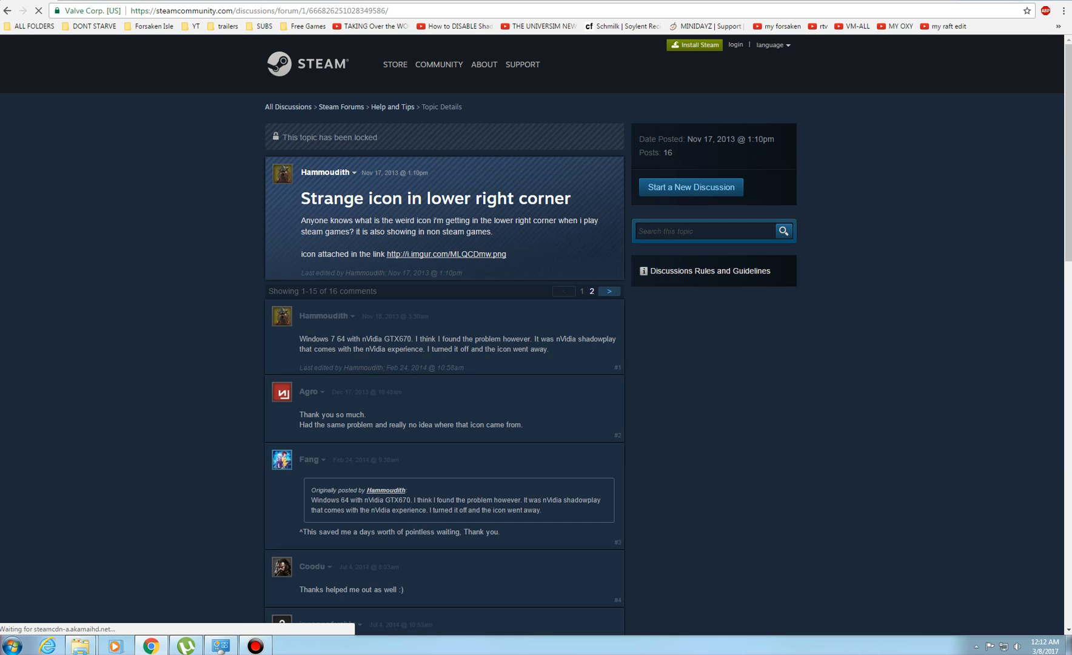
scroll(down, 3)
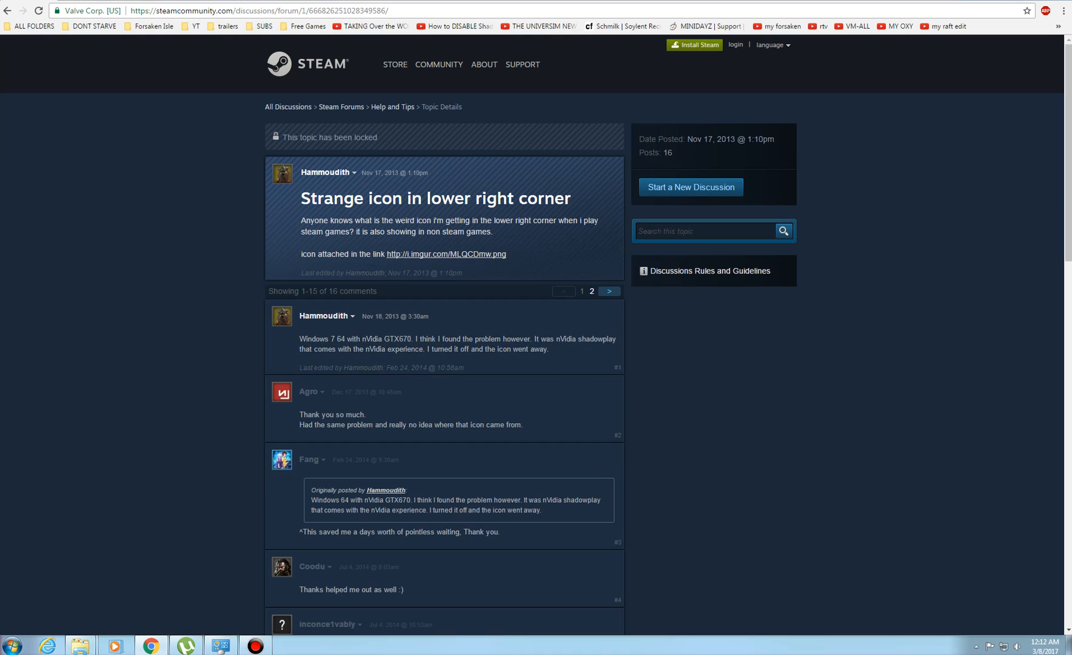
click(445, 254)
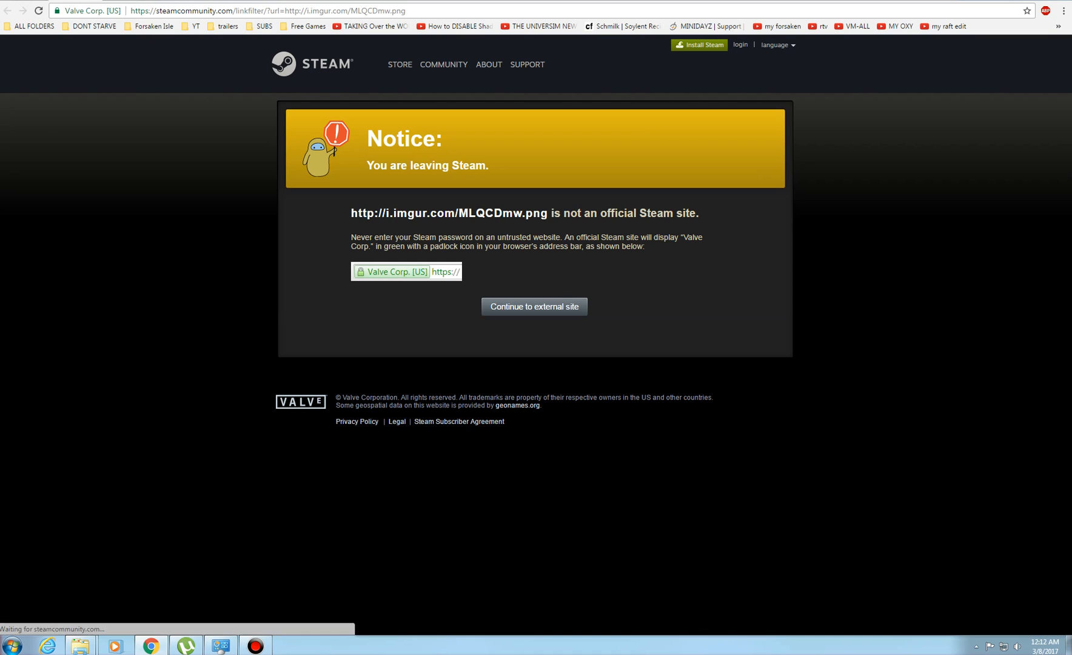
click(534, 306)
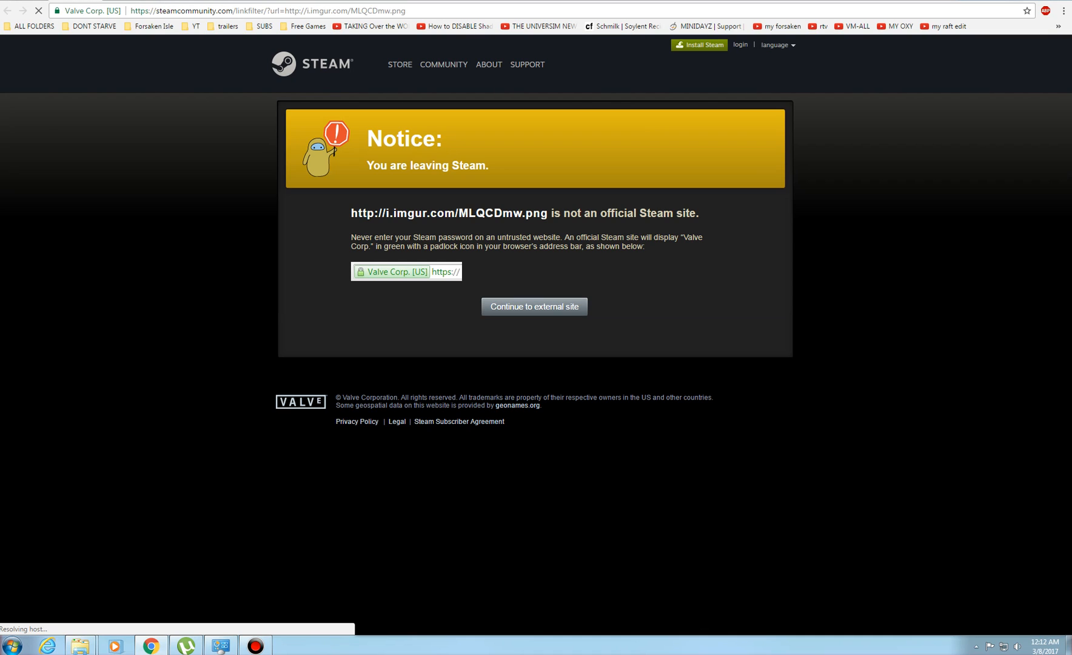